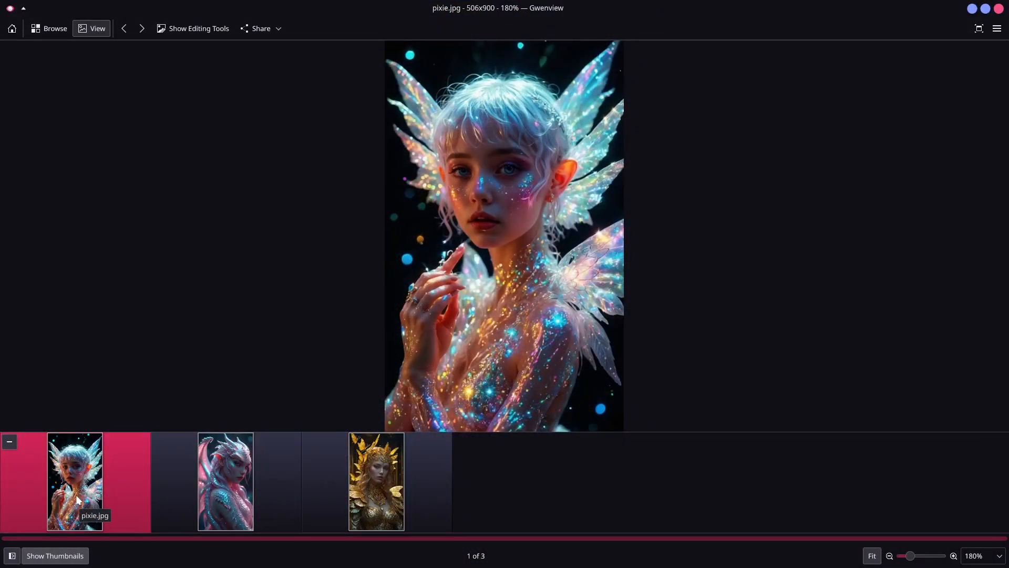
# Preview the dragon and then the golden butterfly portrait in Gwenview.
pyautogui.click(226, 482)
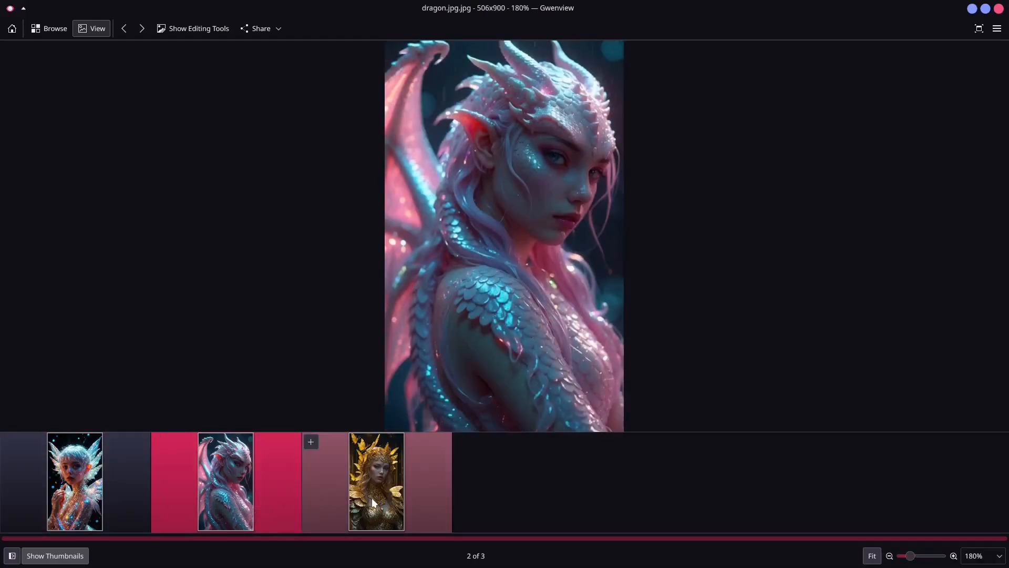
pyautogui.click(377, 481)
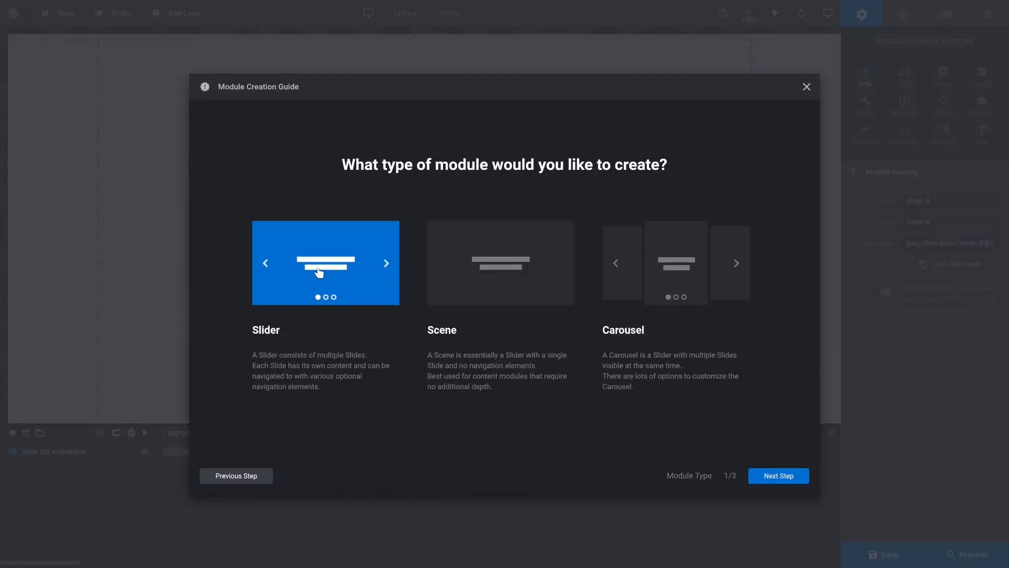
# Create a Slider module with Auto sizing and Classic Linear Resizing, and open the editor.
pyautogui.click(777, 476)
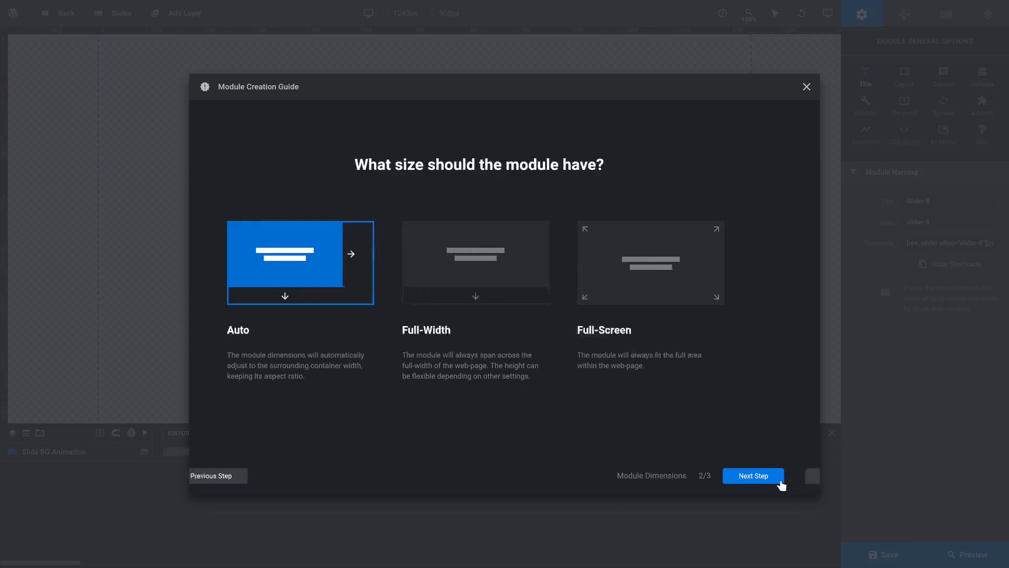
pyautogui.click(751, 476)
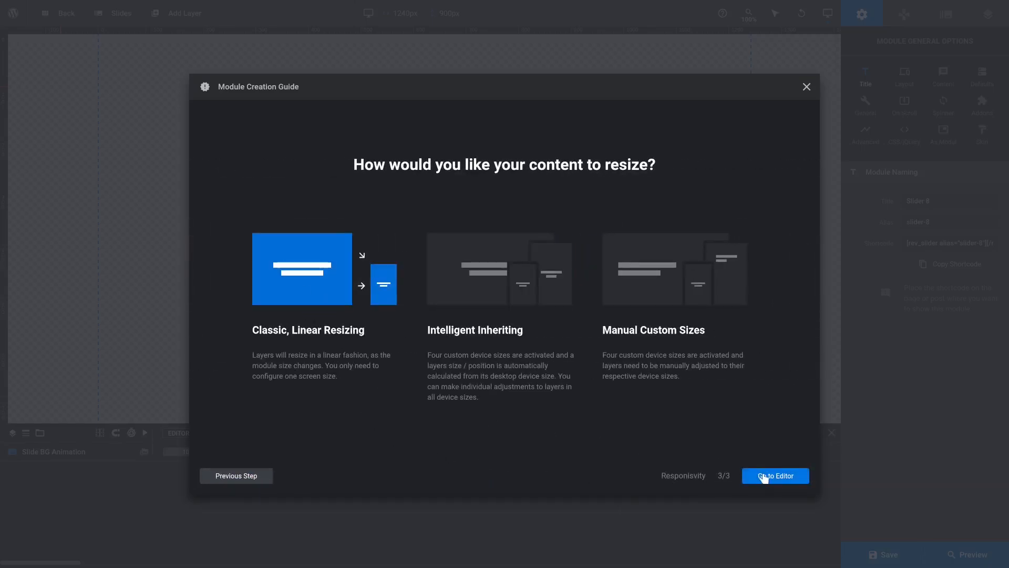
pyautogui.click(775, 476)
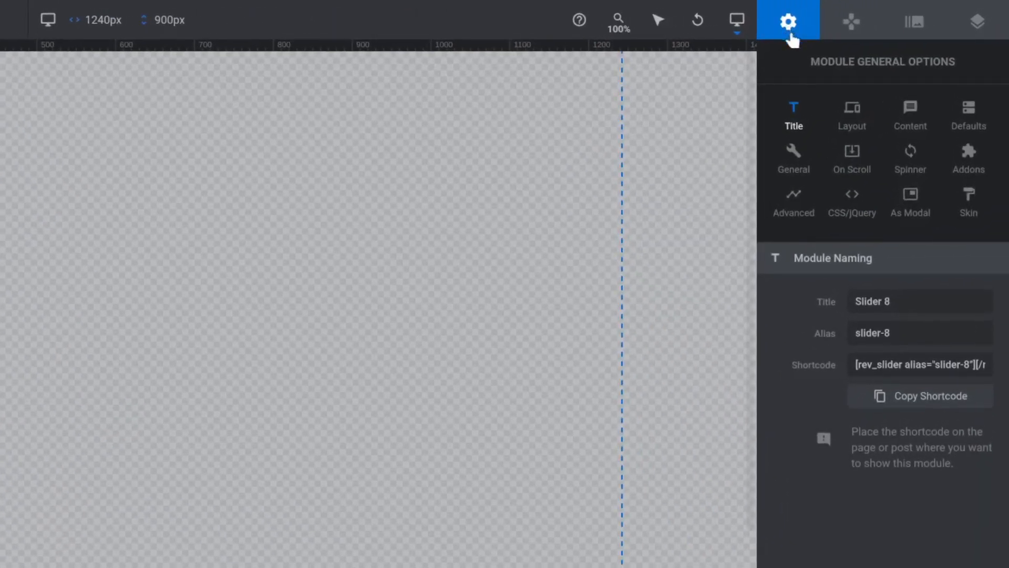
# Set the desktop Layer Area Size to 506 × 900 px in Layout options.
pyautogui.click(851, 115)
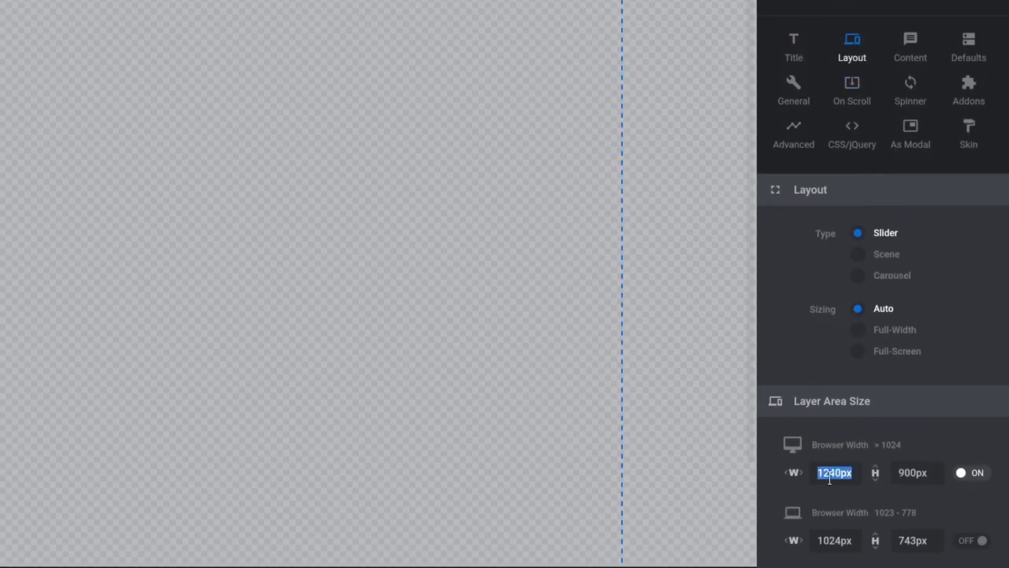
pyautogui.write('50')
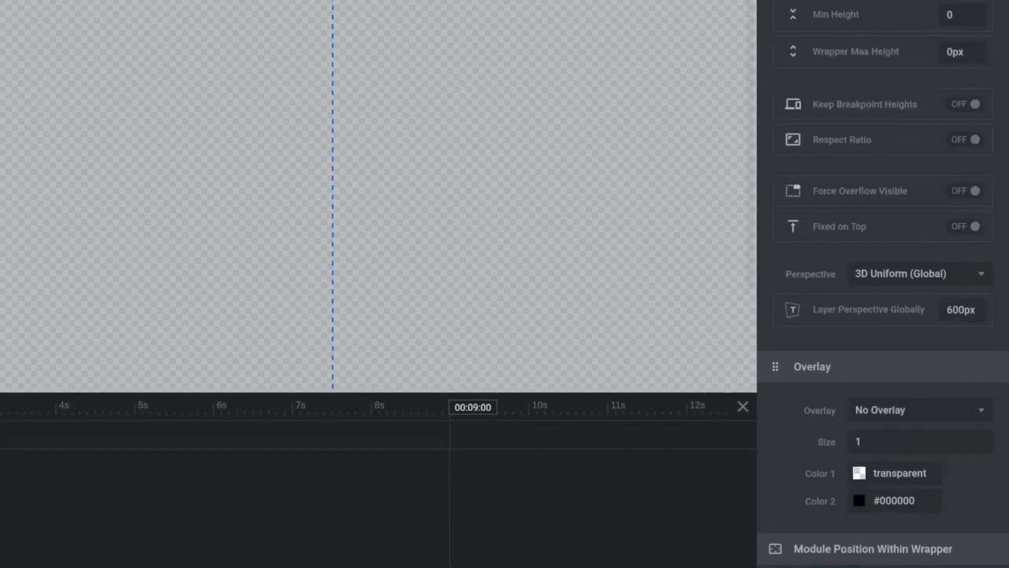
pyautogui.click(861, 438)
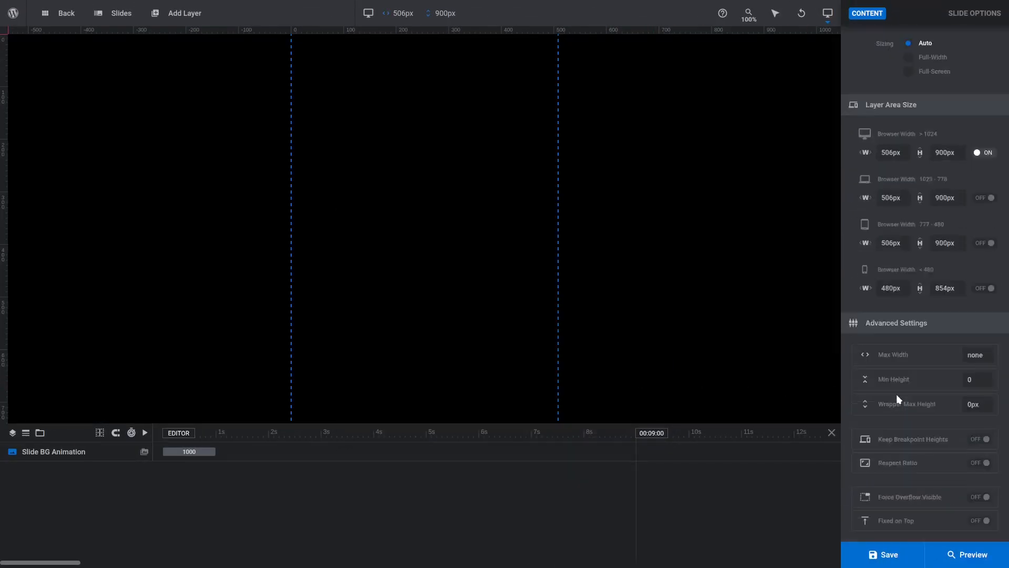
# Set the slide background type to Image and upload the pixie, dragon and butterfly files.
pyautogui.click(945, 13)
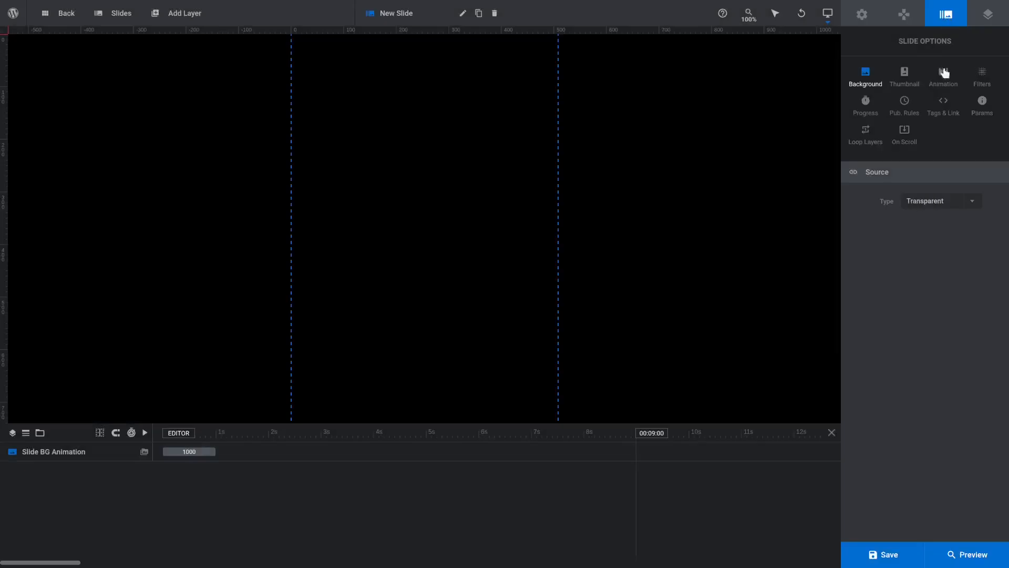
pyautogui.click(938, 201)
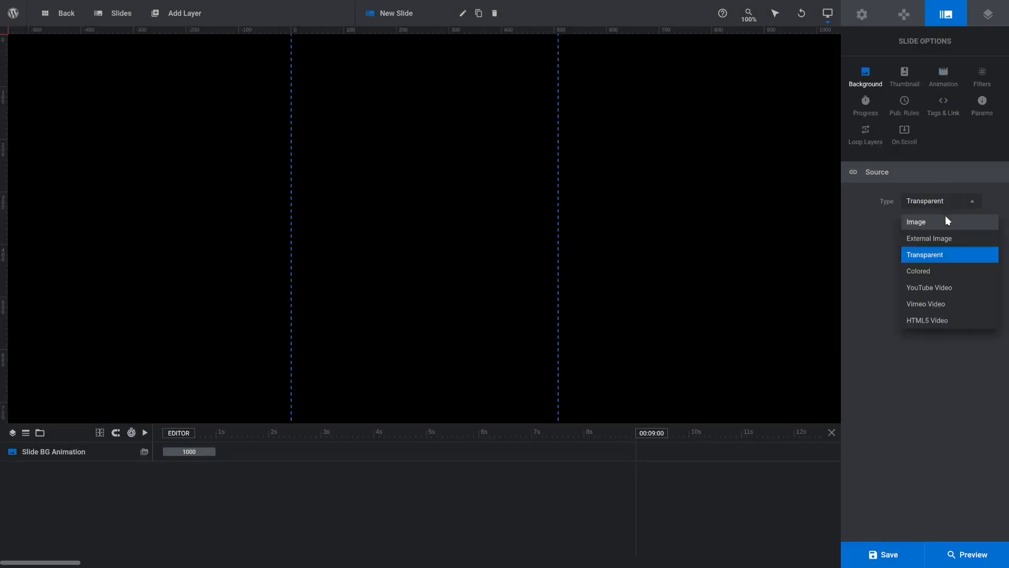
pyautogui.click(916, 222)
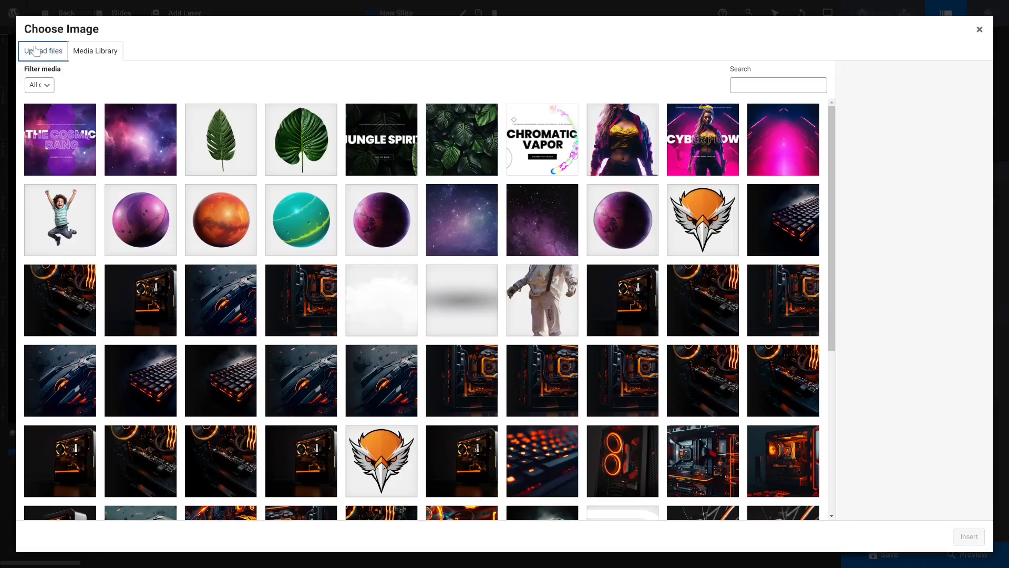
pyautogui.click(43, 51)
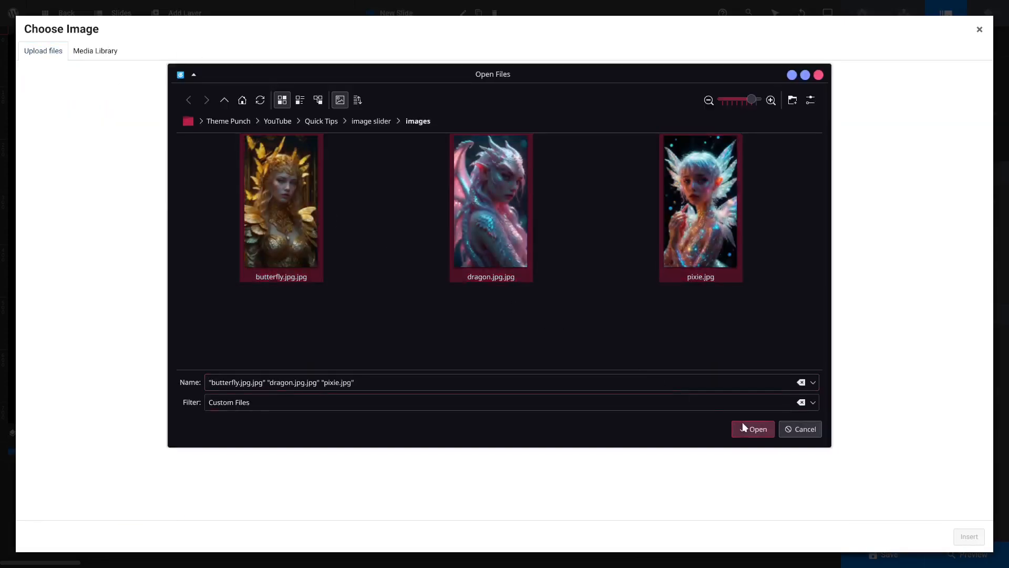
pyautogui.click(95, 51)
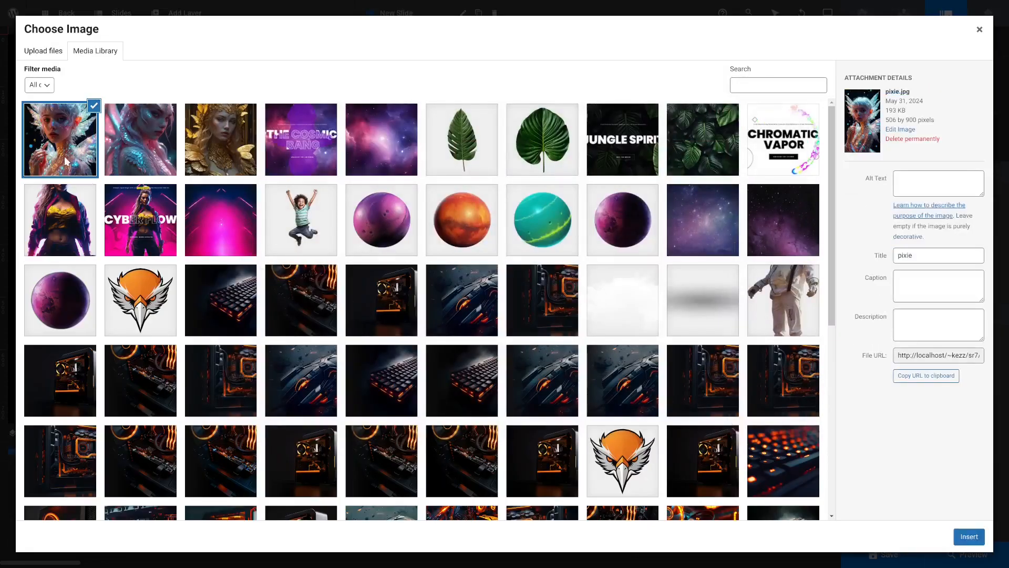
# Insert pixie.jpg as background with Contain fit and a vertical Slide In, Slide Out transition.
pyautogui.click(968, 536)
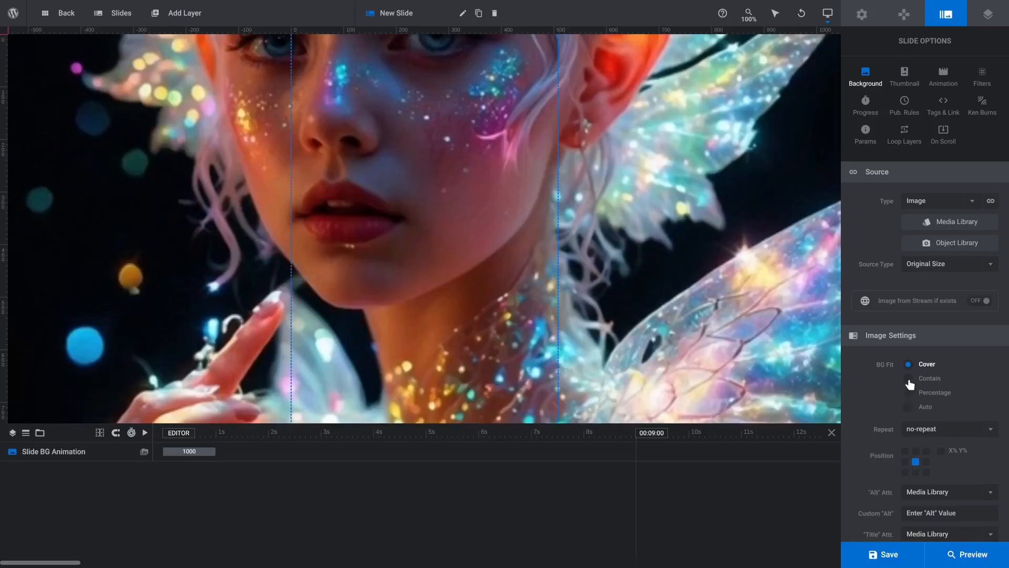
pyautogui.click(909, 378)
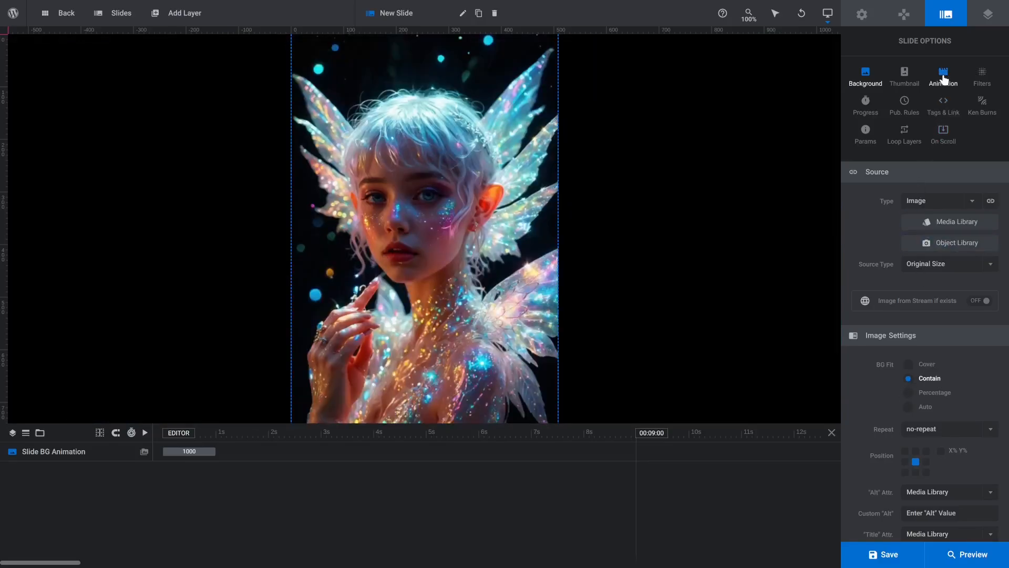
pyautogui.click(943, 76)
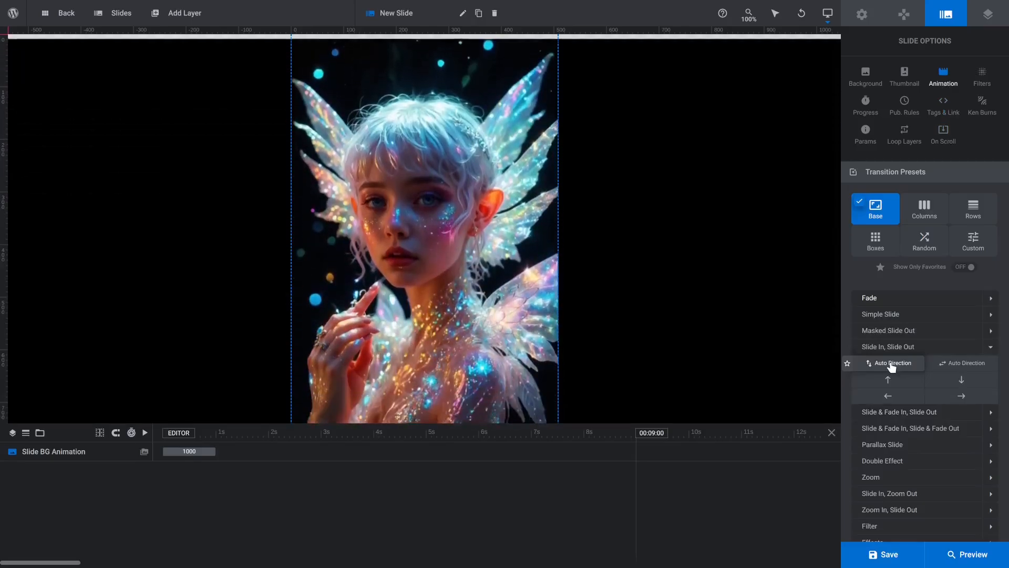
pyautogui.click(888, 362)
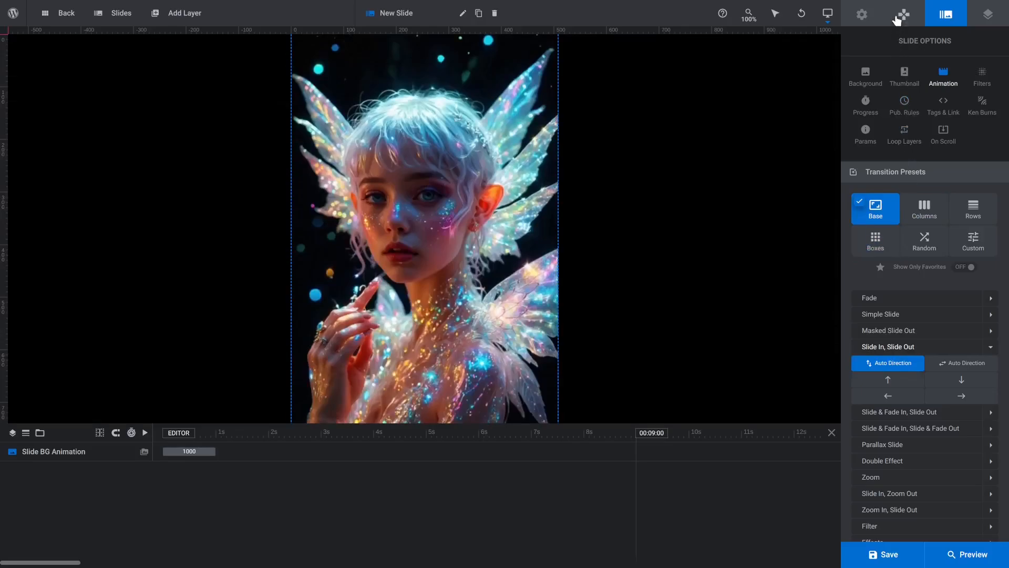
# Enable Mobile and Desktop Swipe and set the touch swipe direction to Vertical.
pyautogui.click(903, 14)
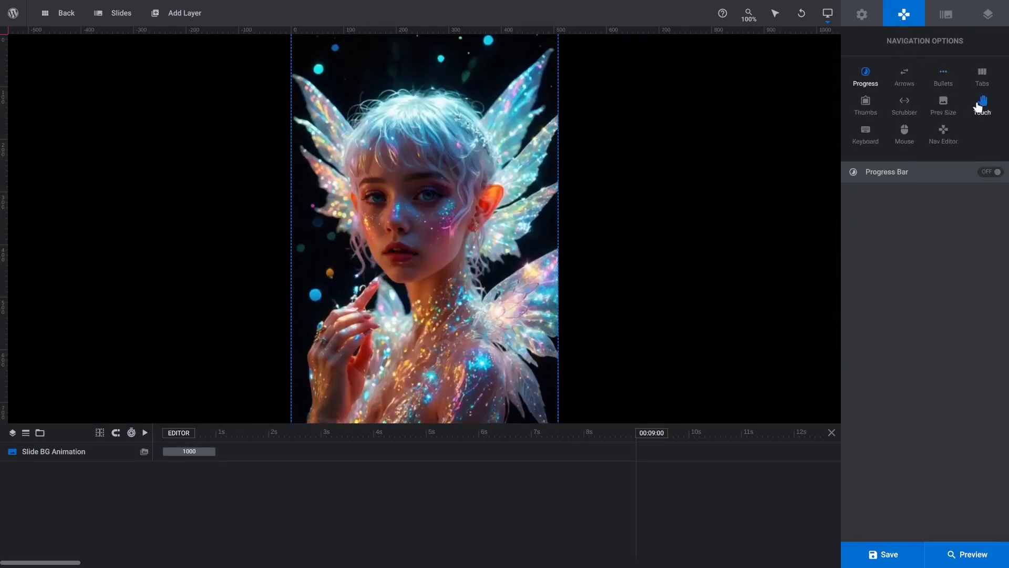
pyautogui.click(982, 103)
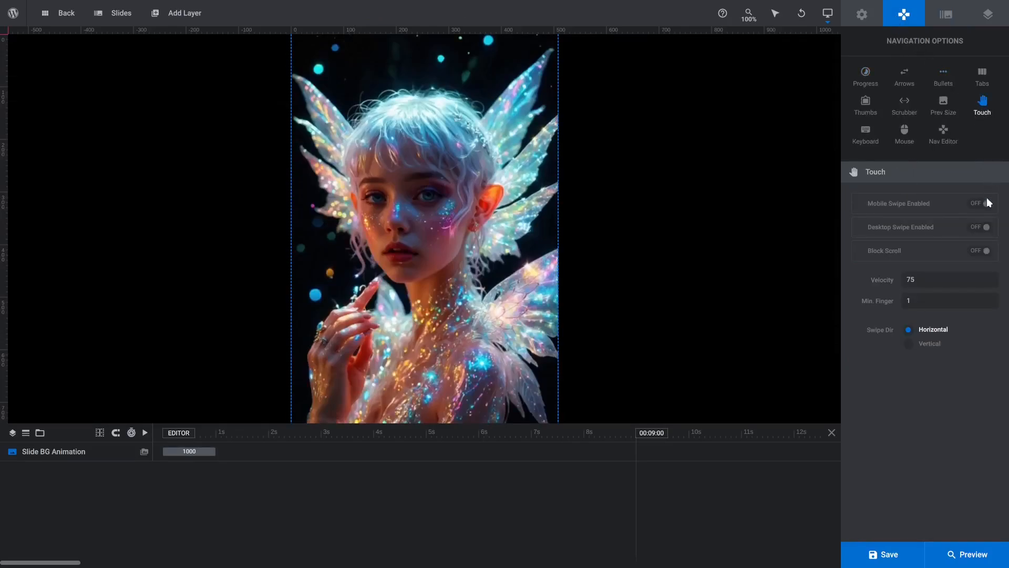
pyautogui.click(980, 203)
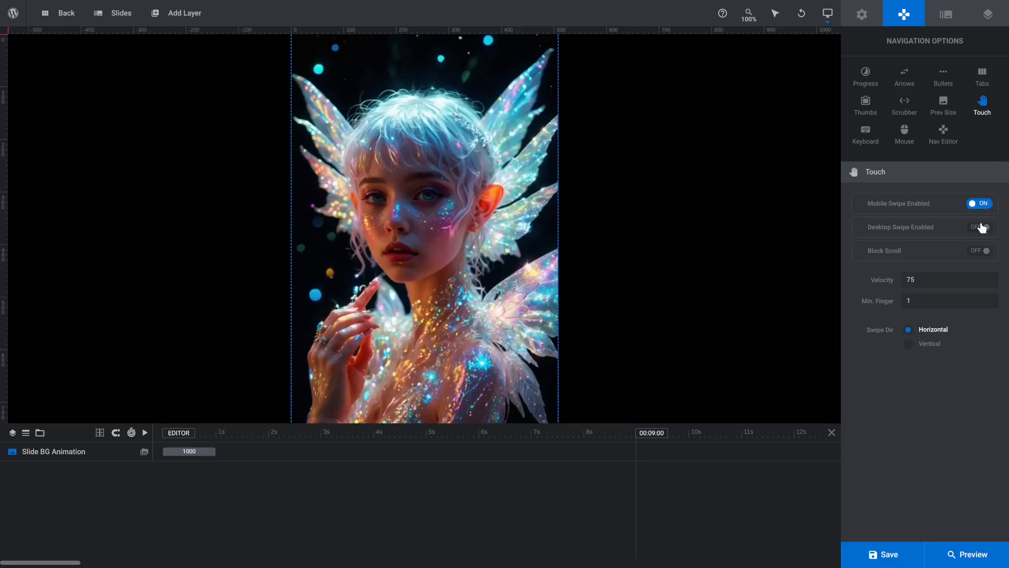
pyautogui.click(978, 226)
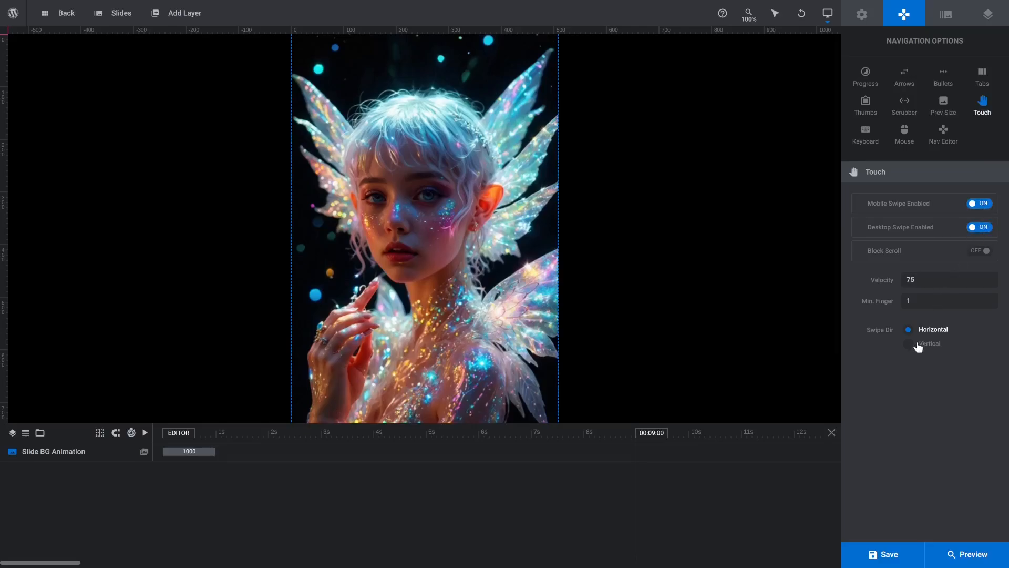
pyautogui.click(909, 343)
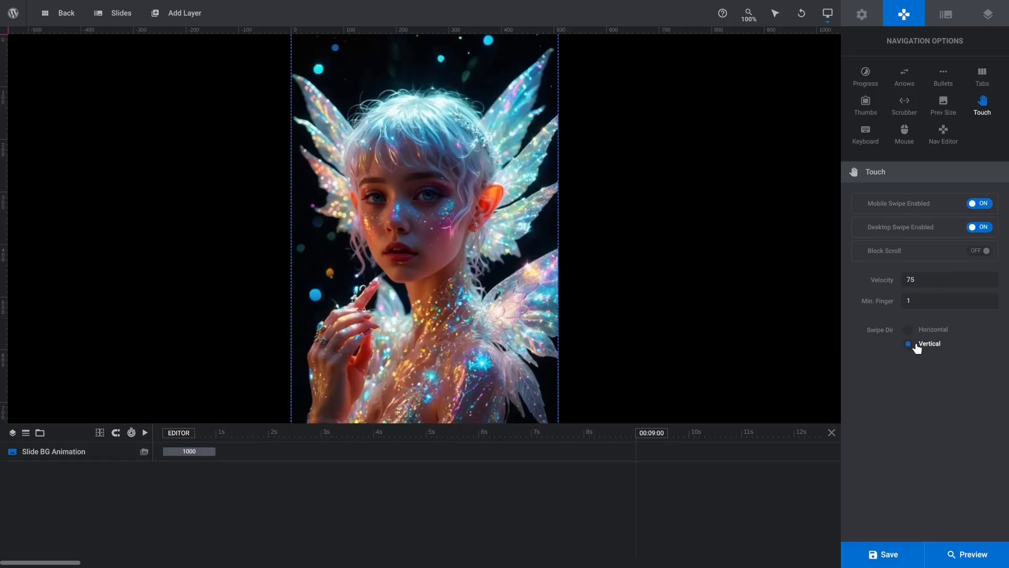
pyautogui.click(114, 12)
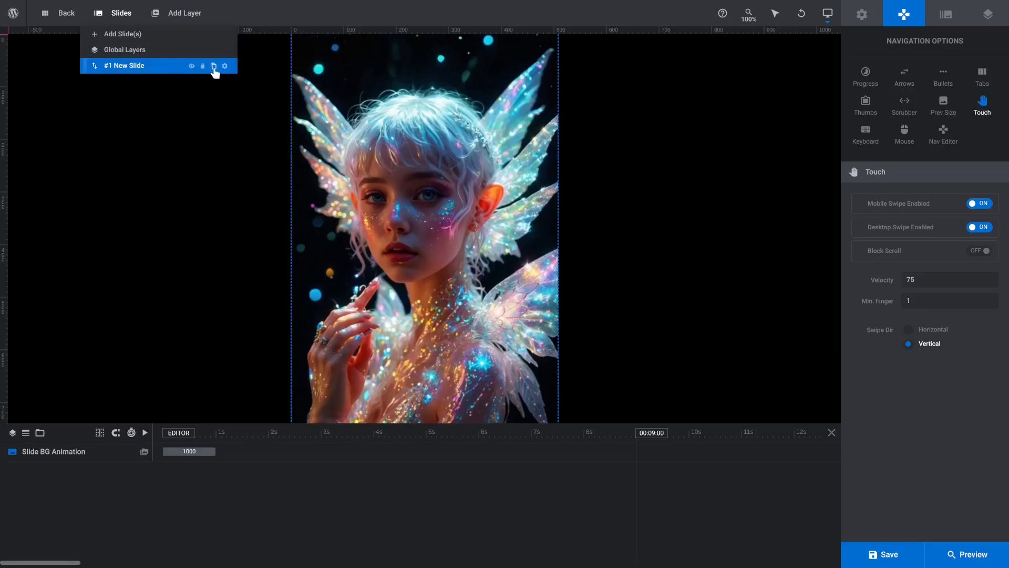
# Duplicate slide #1 and set dragon.jpg from the Media Library as its background.
pyautogui.click(988, 12)
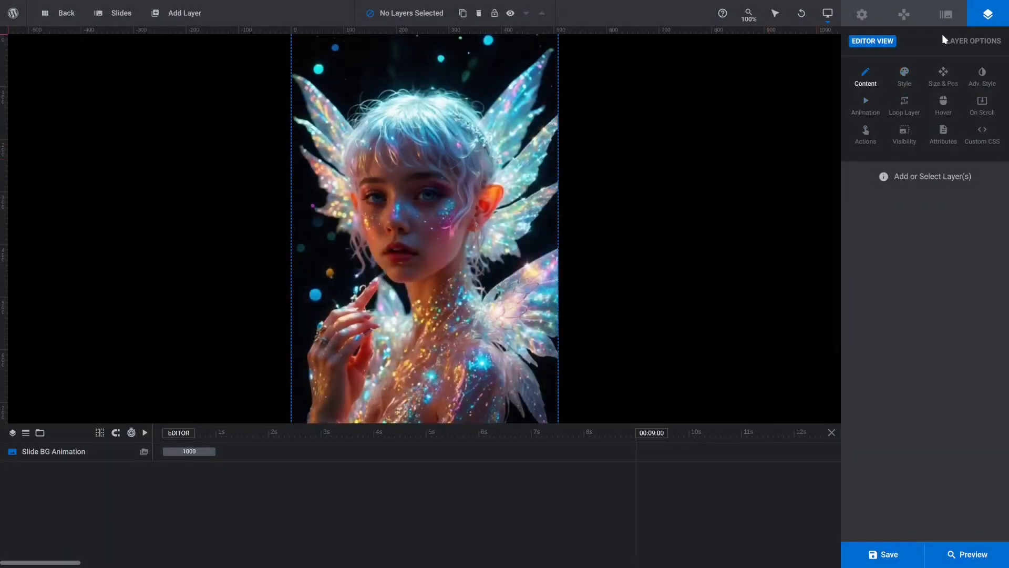
pyautogui.click(946, 13)
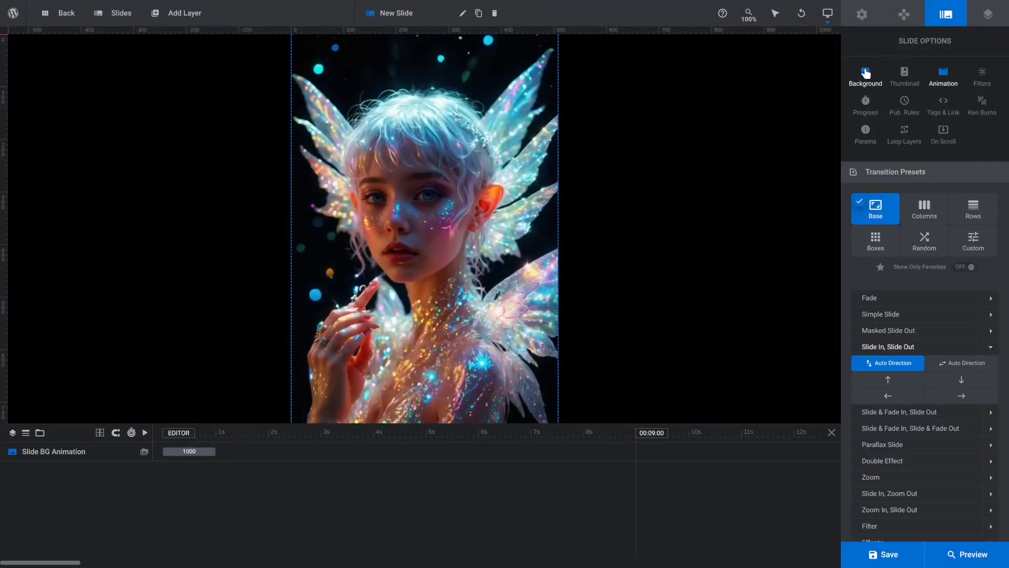
pyautogui.click(865, 76)
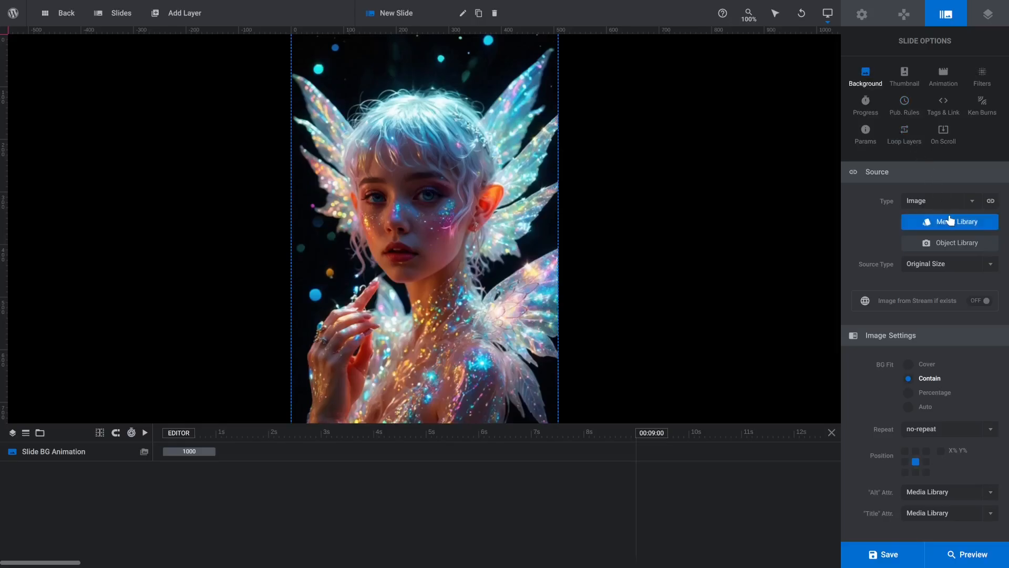
pyautogui.click(954, 221)
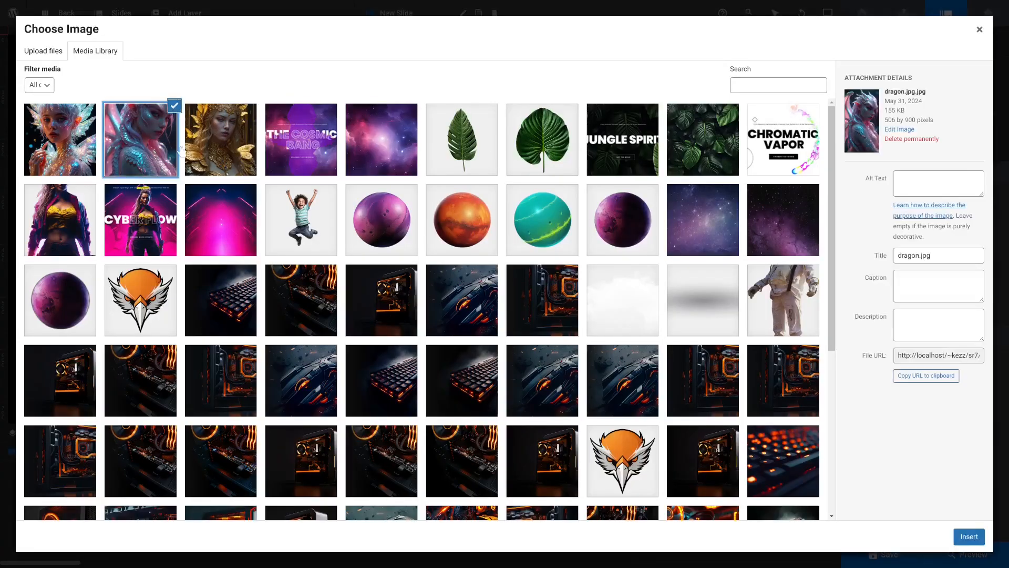
pyautogui.click(968, 536)
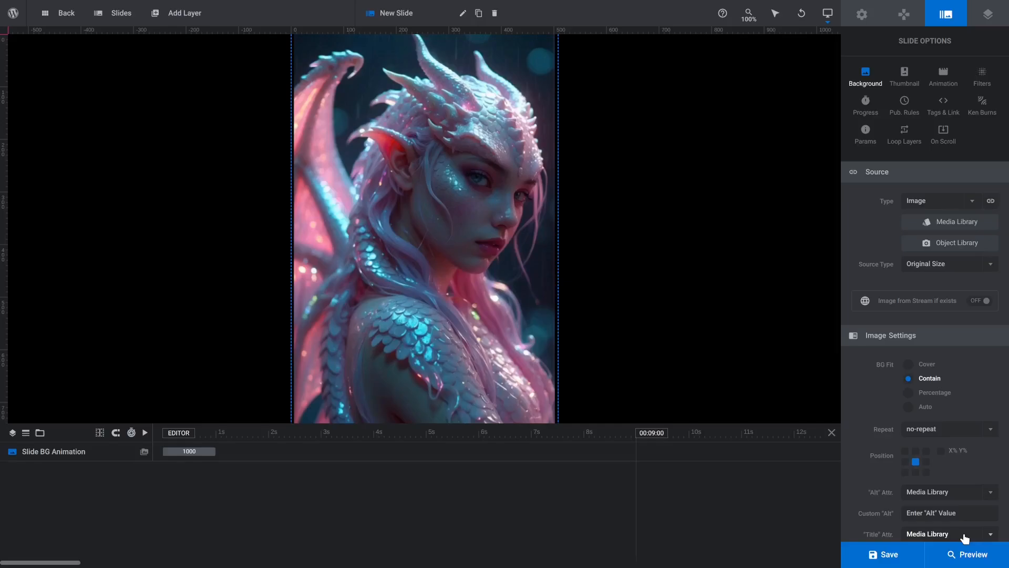
pyautogui.click(120, 13)
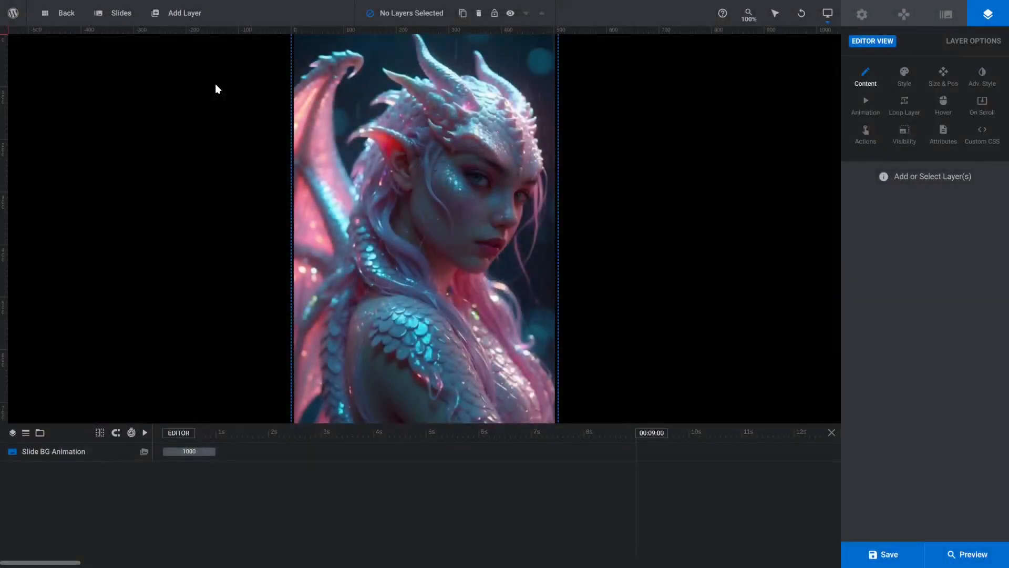
# Set butterfly.jpg from the Media Library as this slide's background, then save and preview.
pyautogui.click(946, 13)
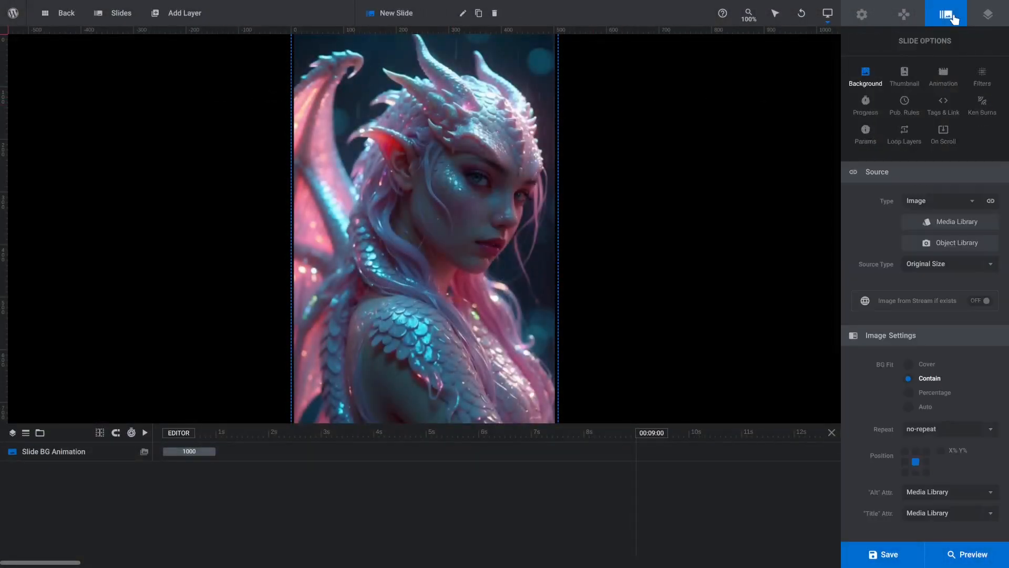
pyautogui.click(954, 221)
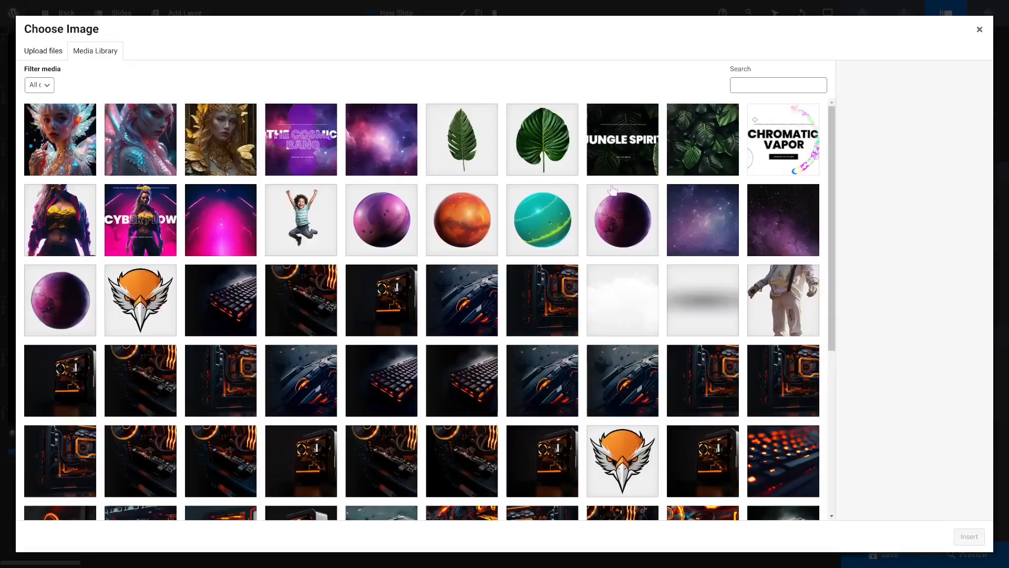
pyautogui.click(220, 139)
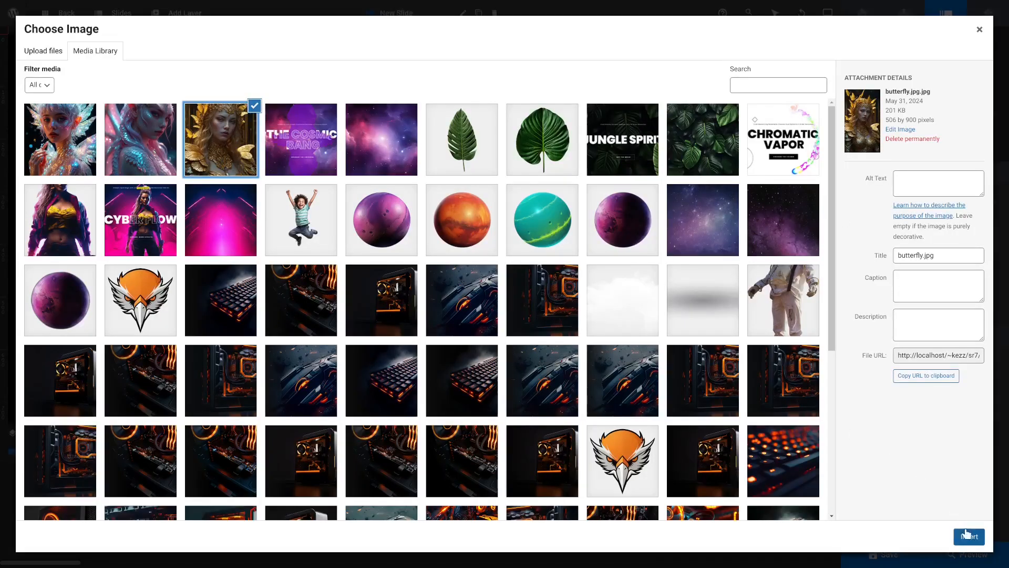
pyautogui.click(969, 536)
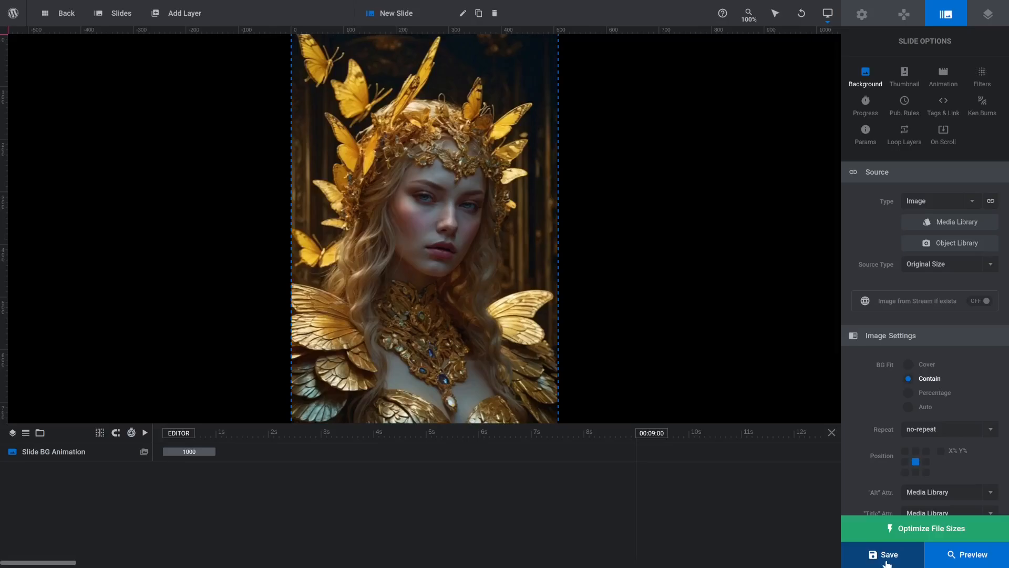
pyautogui.click(967, 554)
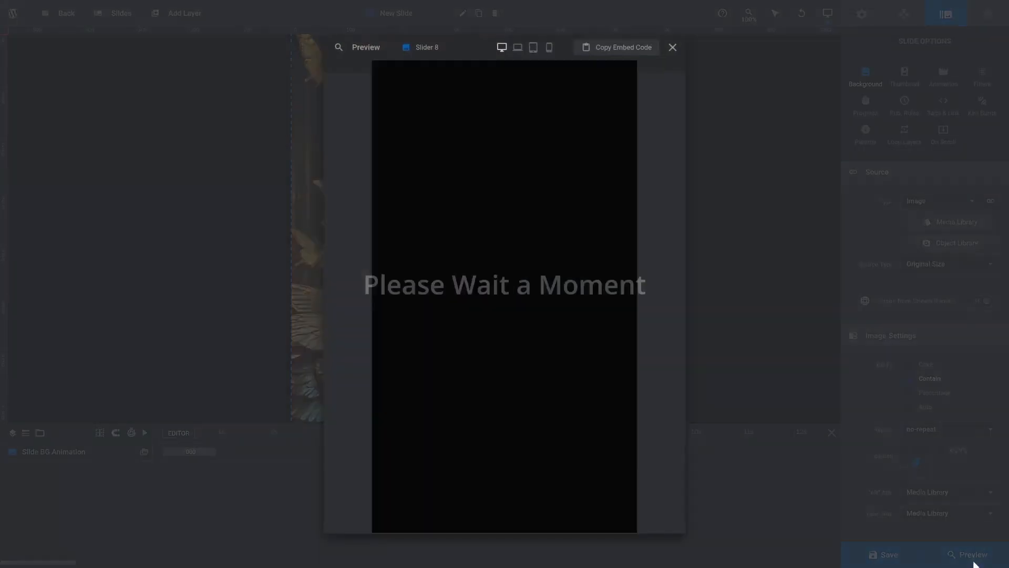